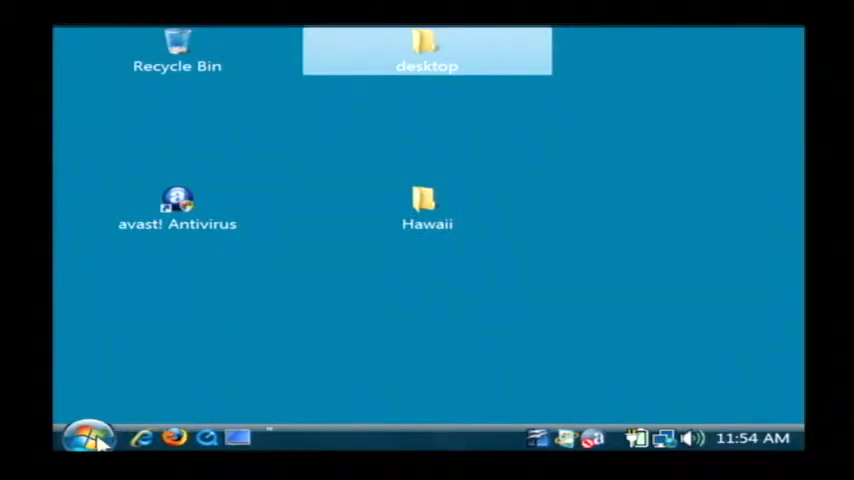
- Launch System Configuration by searching msconfig from the Start menu
{"action": "left_click", "coordinate": [84, 438]}
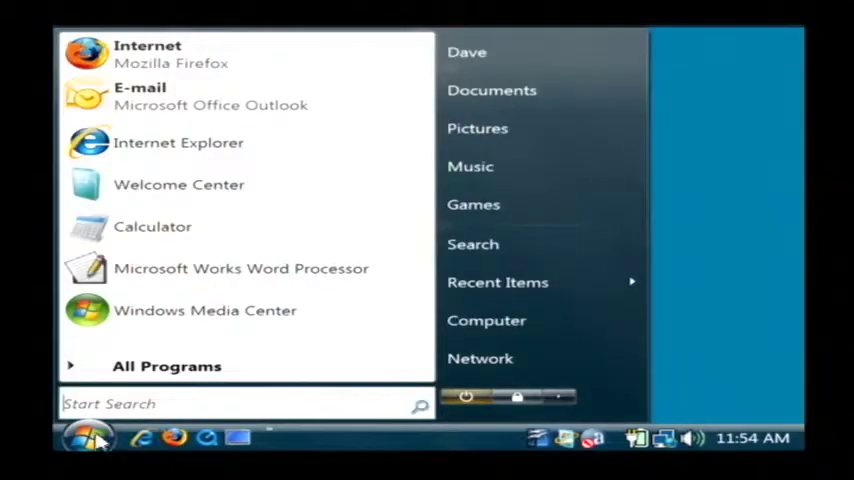
{"action": "type", "text": "msc"}
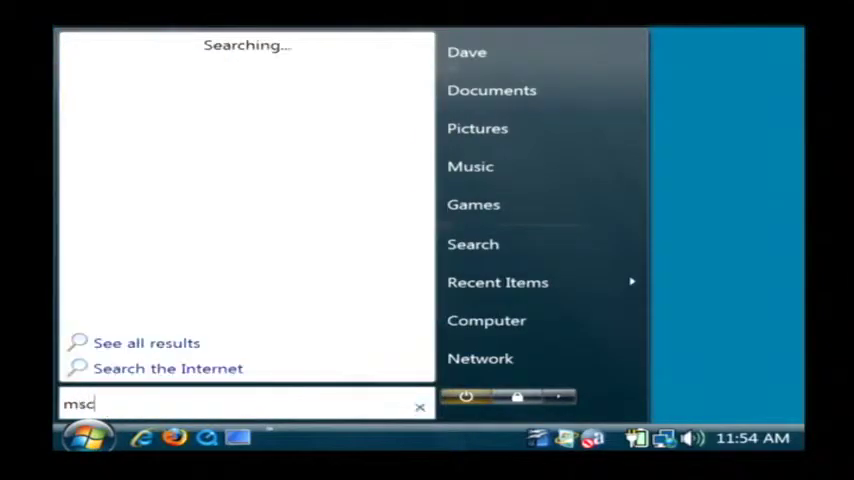
{"action": "type", "text": "onfig"}
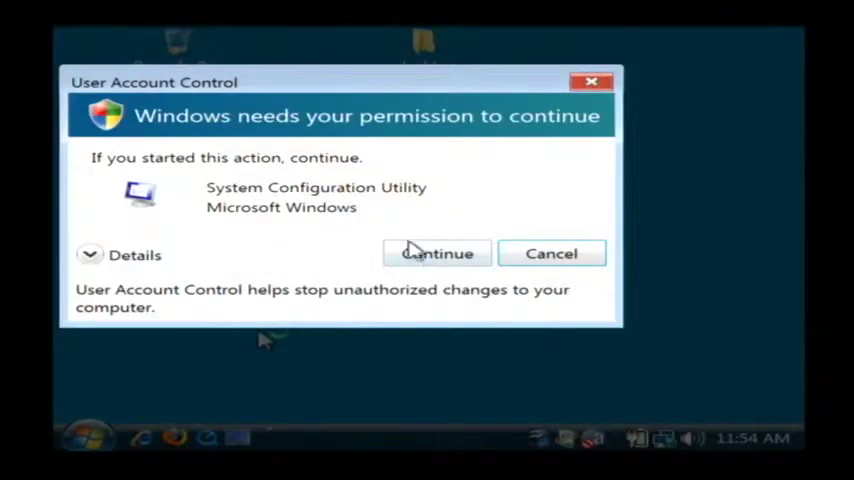
- Allow System Configuration to run and uncheck two unwanted programs in the Startup list
{"action": "left_click", "coordinate": [436, 252]}
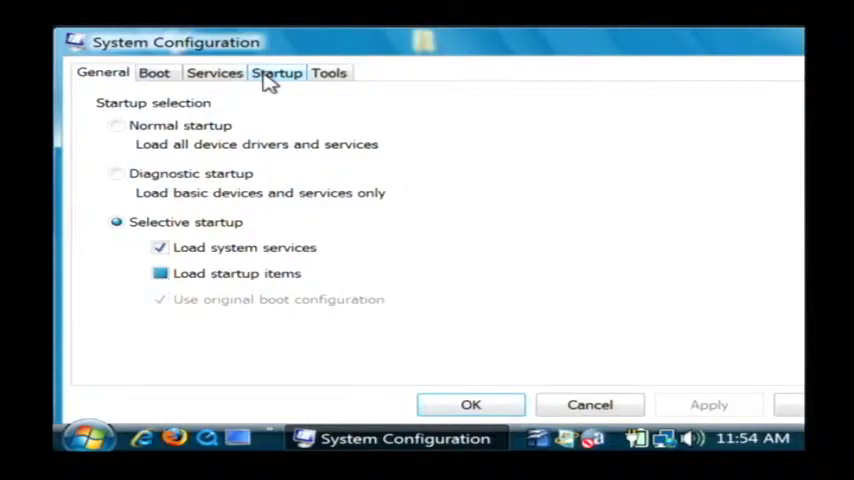
{"action": "left_click", "coordinate": [276, 72]}
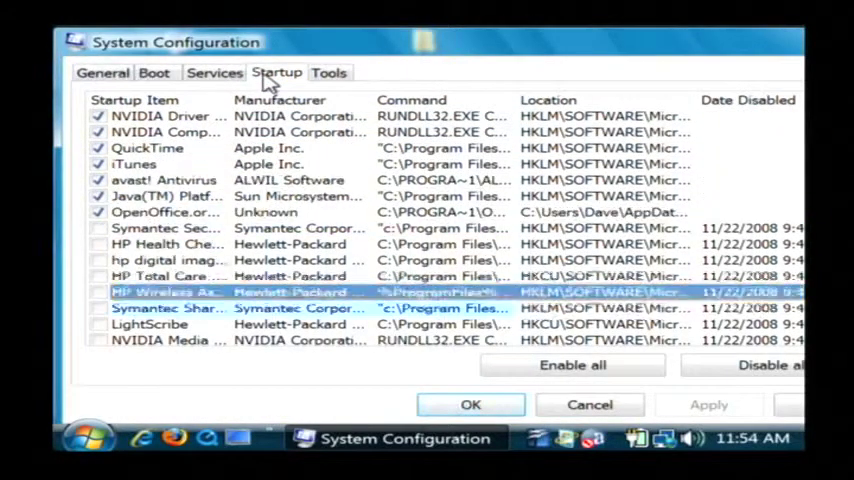
{"action": "scroll", "scroll_direction": "down", "scroll_amount": 3}
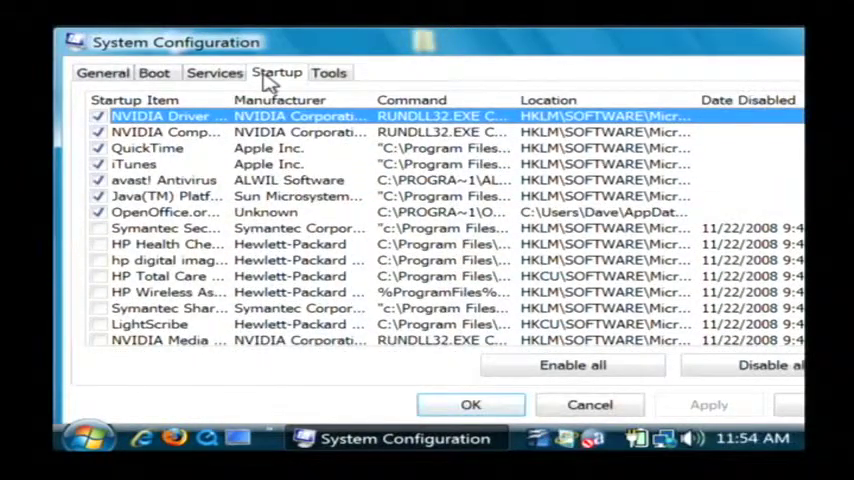
{"action": "left_click", "coordinate": [164, 276]}
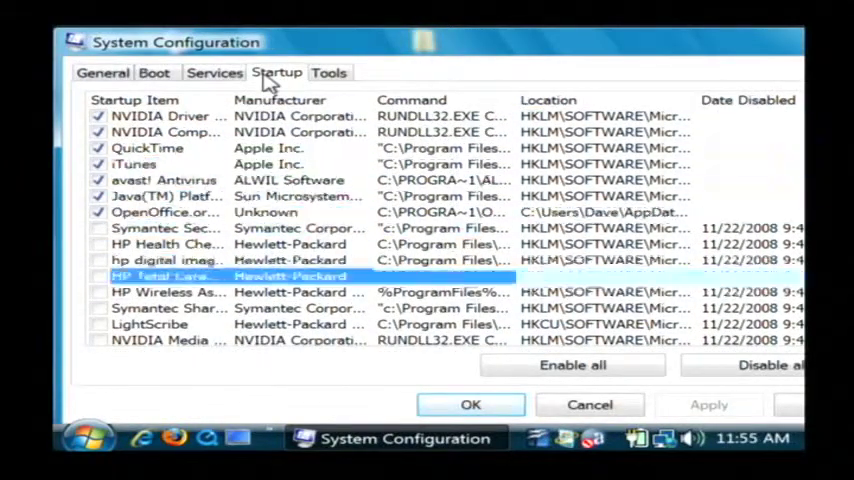
{"action": "scroll", "scroll_direction": "down", "scroll_amount": 3}
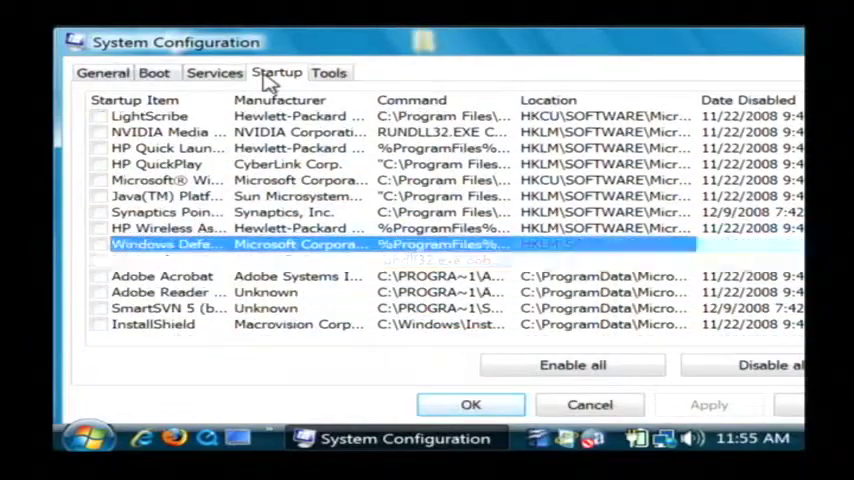
{"action": "left_click", "coordinate": [160, 132]}
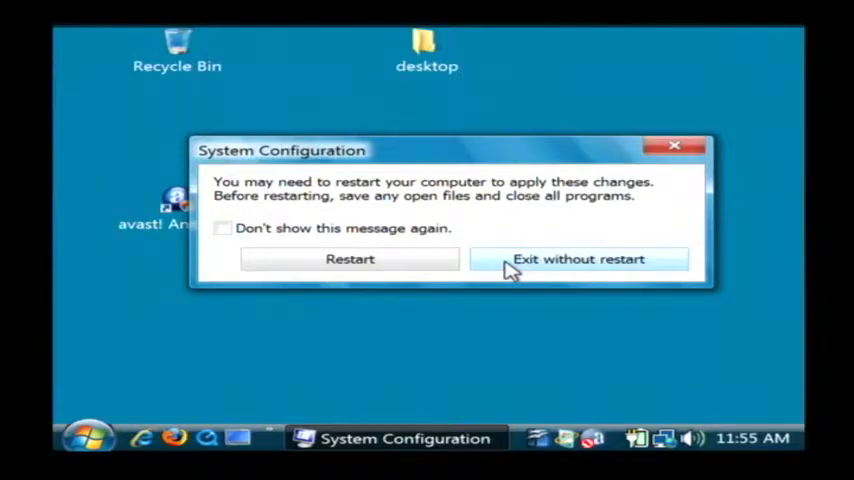
- Exit without restarting and select Local Disk (C:) in the Computer window
{"action": "left_click", "coordinate": [578, 260]}
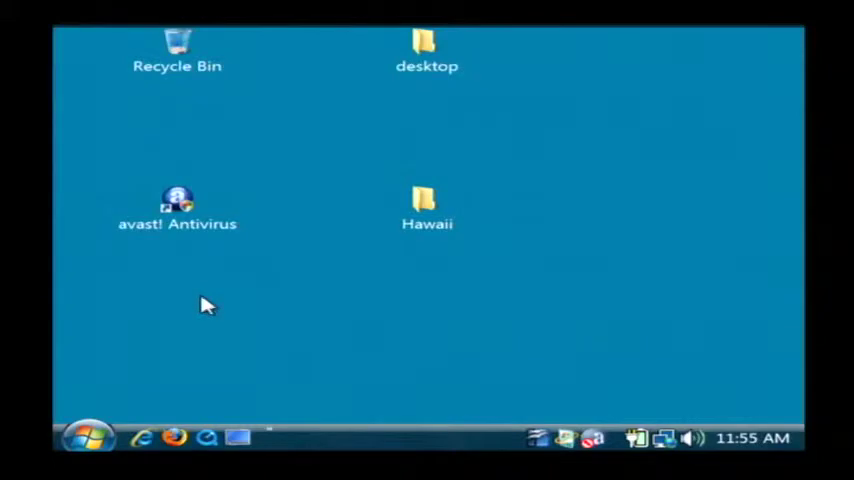
{"action": "left_click", "coordinate": [88, 436]}
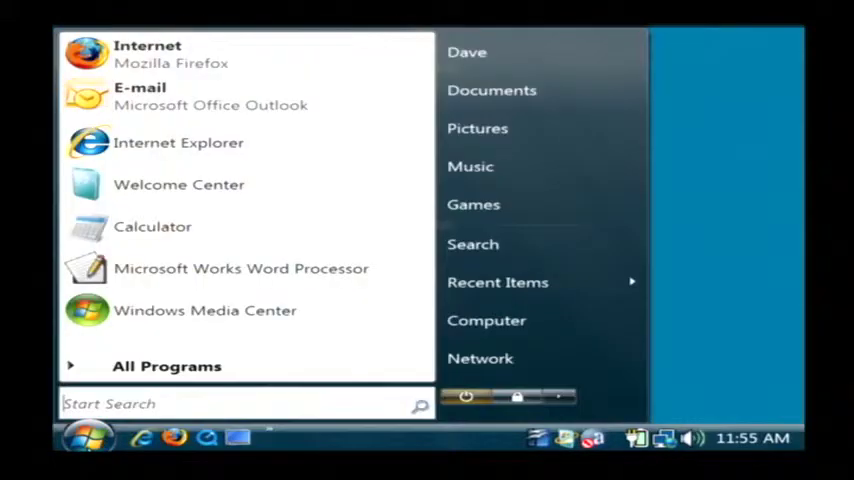
{"action": "mouse_move", "coordinate": [486, 320]}
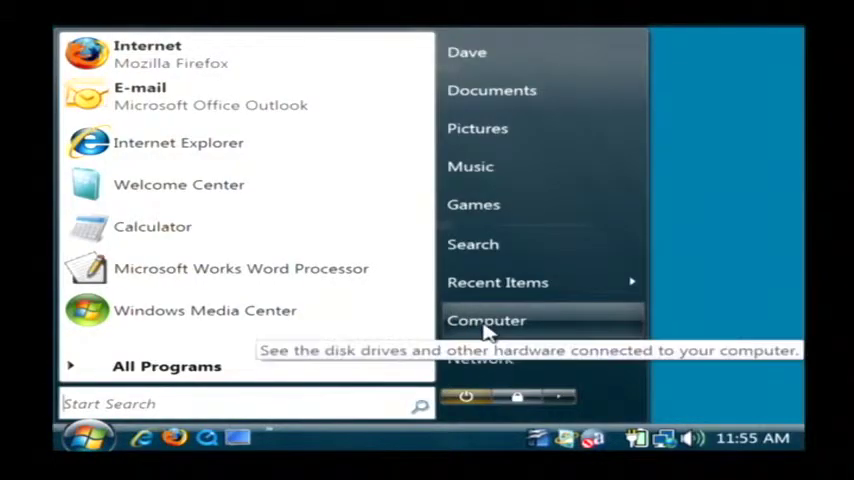
{"action": "left_click", "coordinate": [486, 320]}
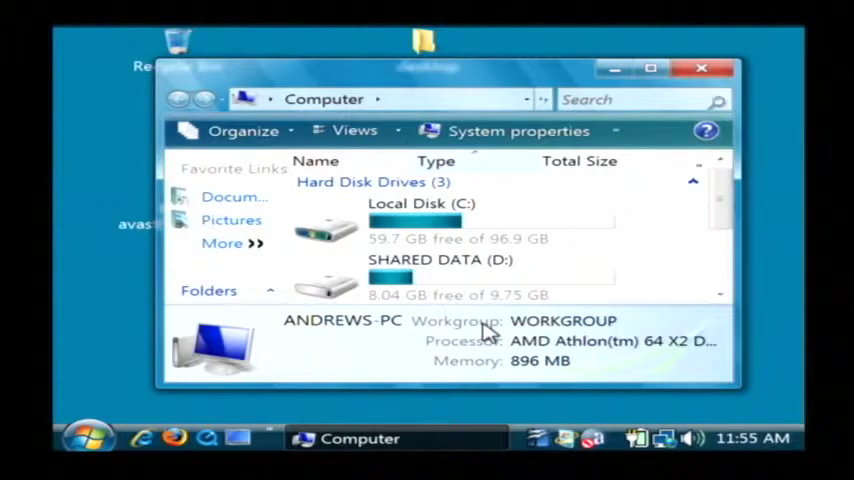
{"action": "left_click", "coordinate": [420, 220]}
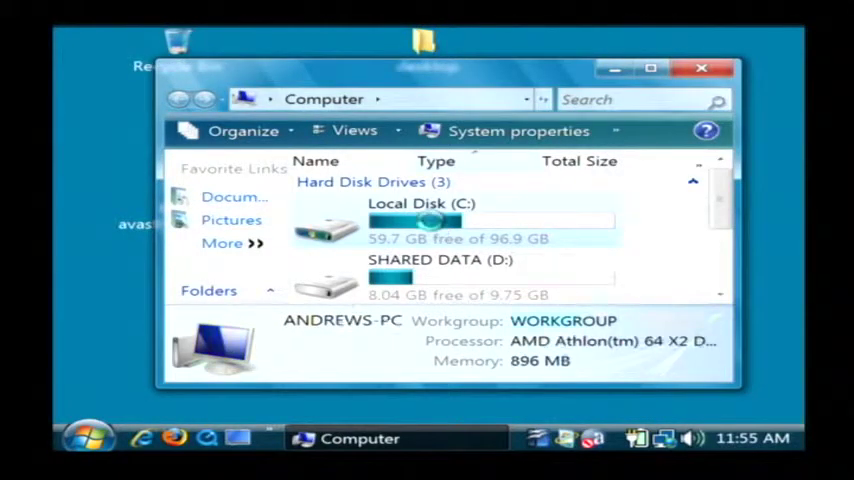
- Start Disk Defragmenter on the C: drive from its Properties Tools and begin defragmenting
{"action": "right_click", "coordinate": [410, 220]}
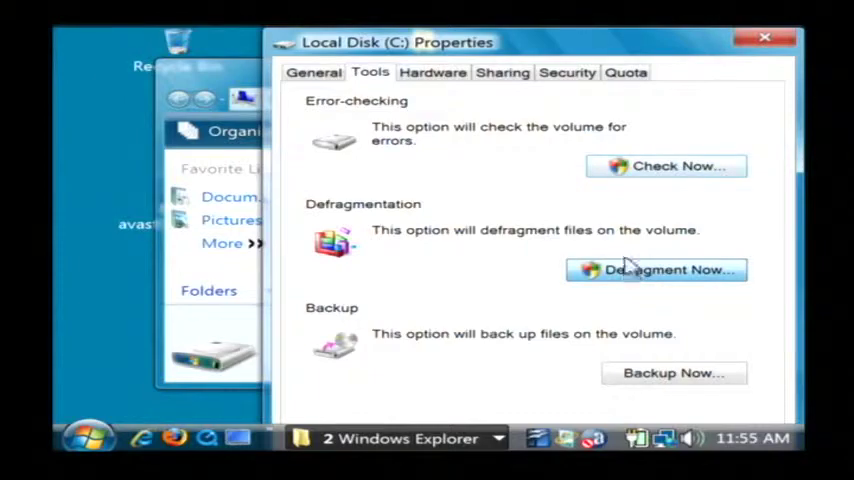
{"action": "left_click", "coordinate": [656, 268]}
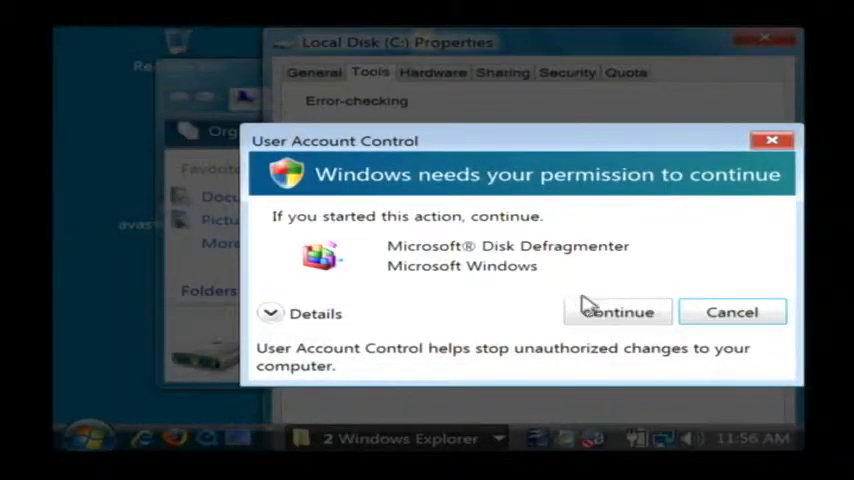
{"action": "left_click", "coordinate": [618, 312]}
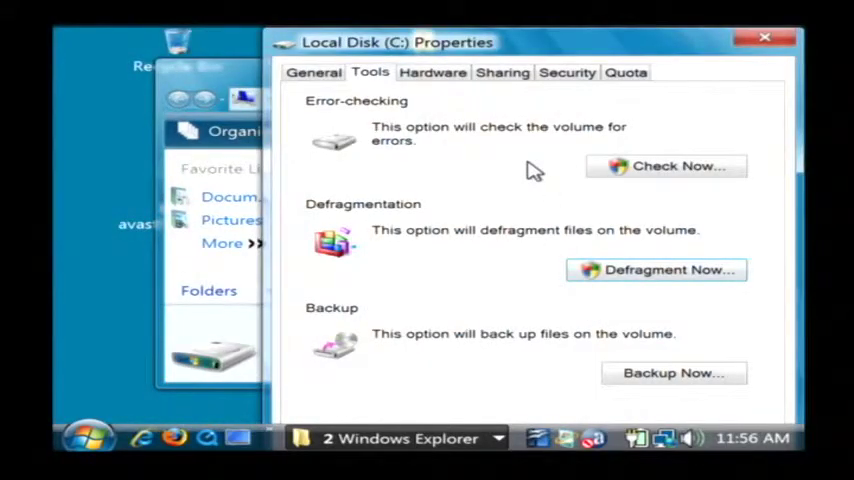
{"action": "left_click", "coordinate": [656, 268]}
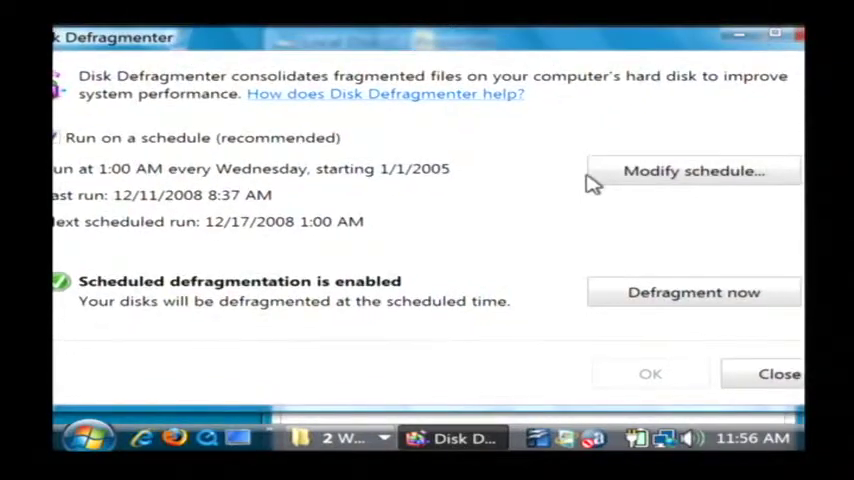
{"action": "left_click", "coordinate": [692, 292]}
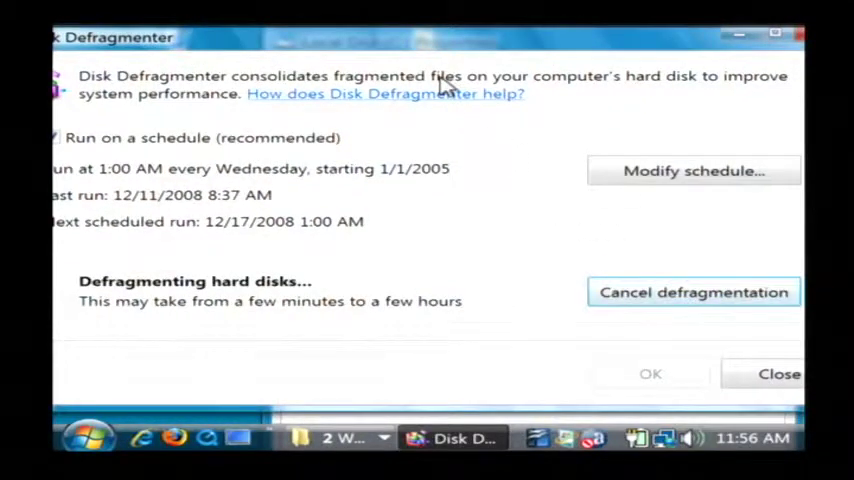